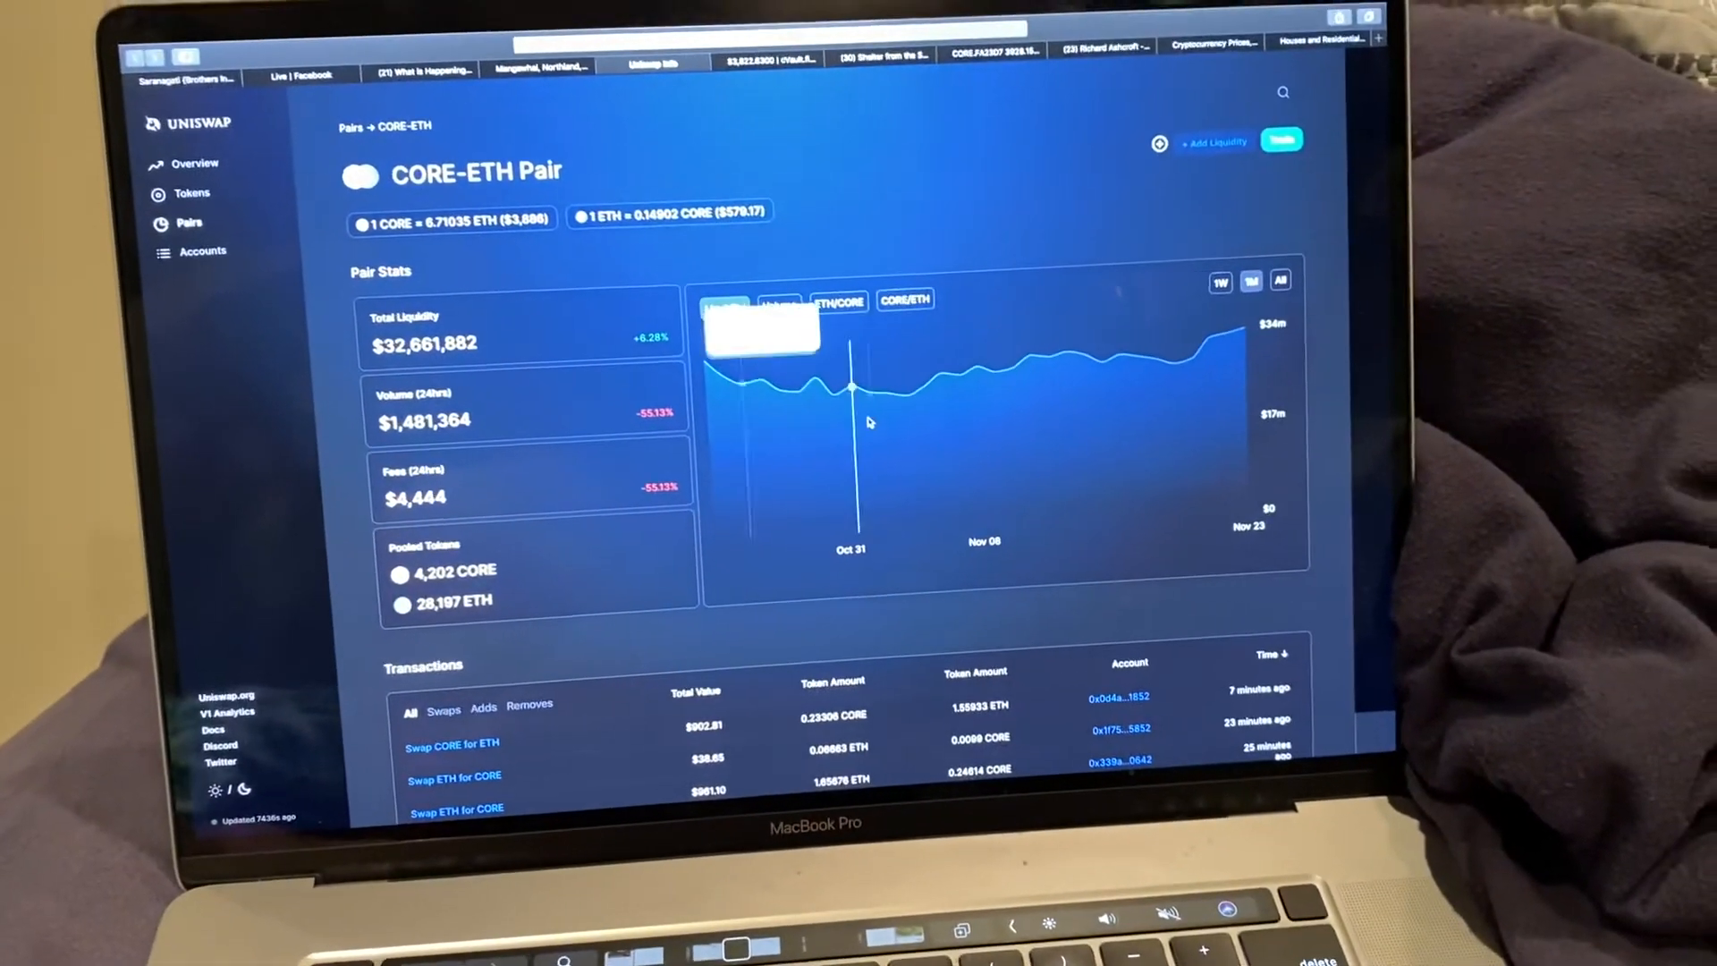
- Start a trade from the CORE-ETH pair page so the swap form loads CORE
{"action": "left_click", "coordinate": [780, 110]}
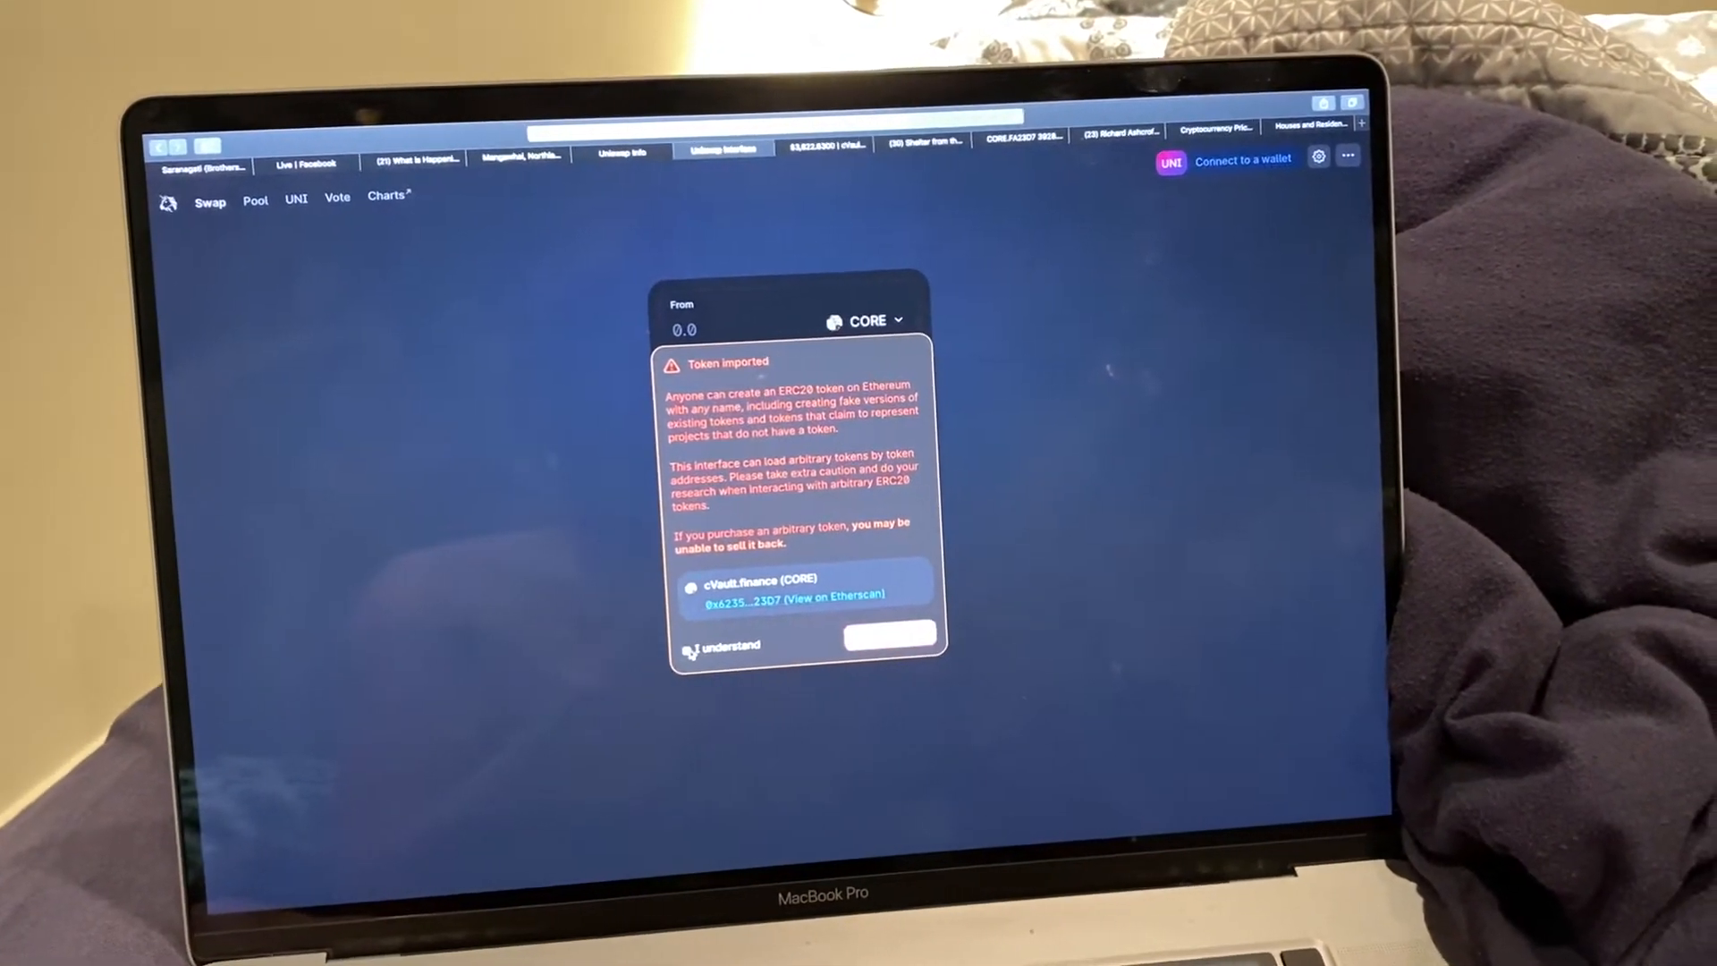
- Acknowledge the cVault.finance token-imported warning to reach the CORE-ETH swap form
{"action": "left_click", "coordinate": [887, 635]}
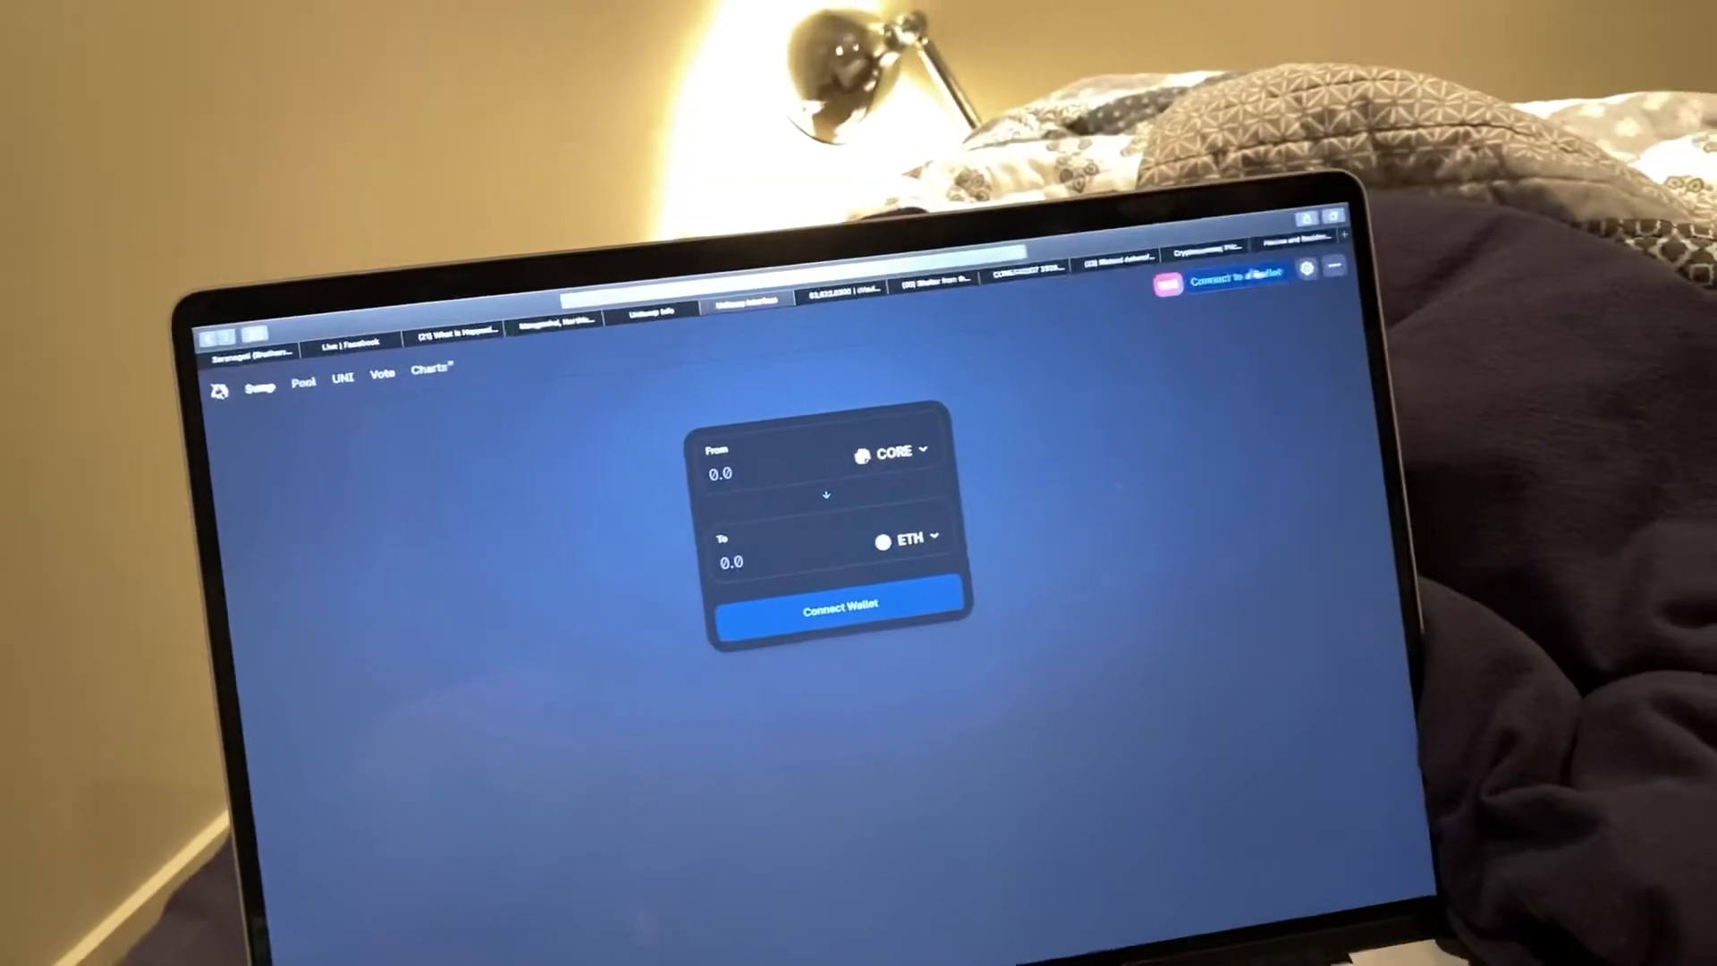
- Begin a WalletConnect wallet connection from the Uniswap swap form
{"action": "left_click", "coordinate": [837, 607]}
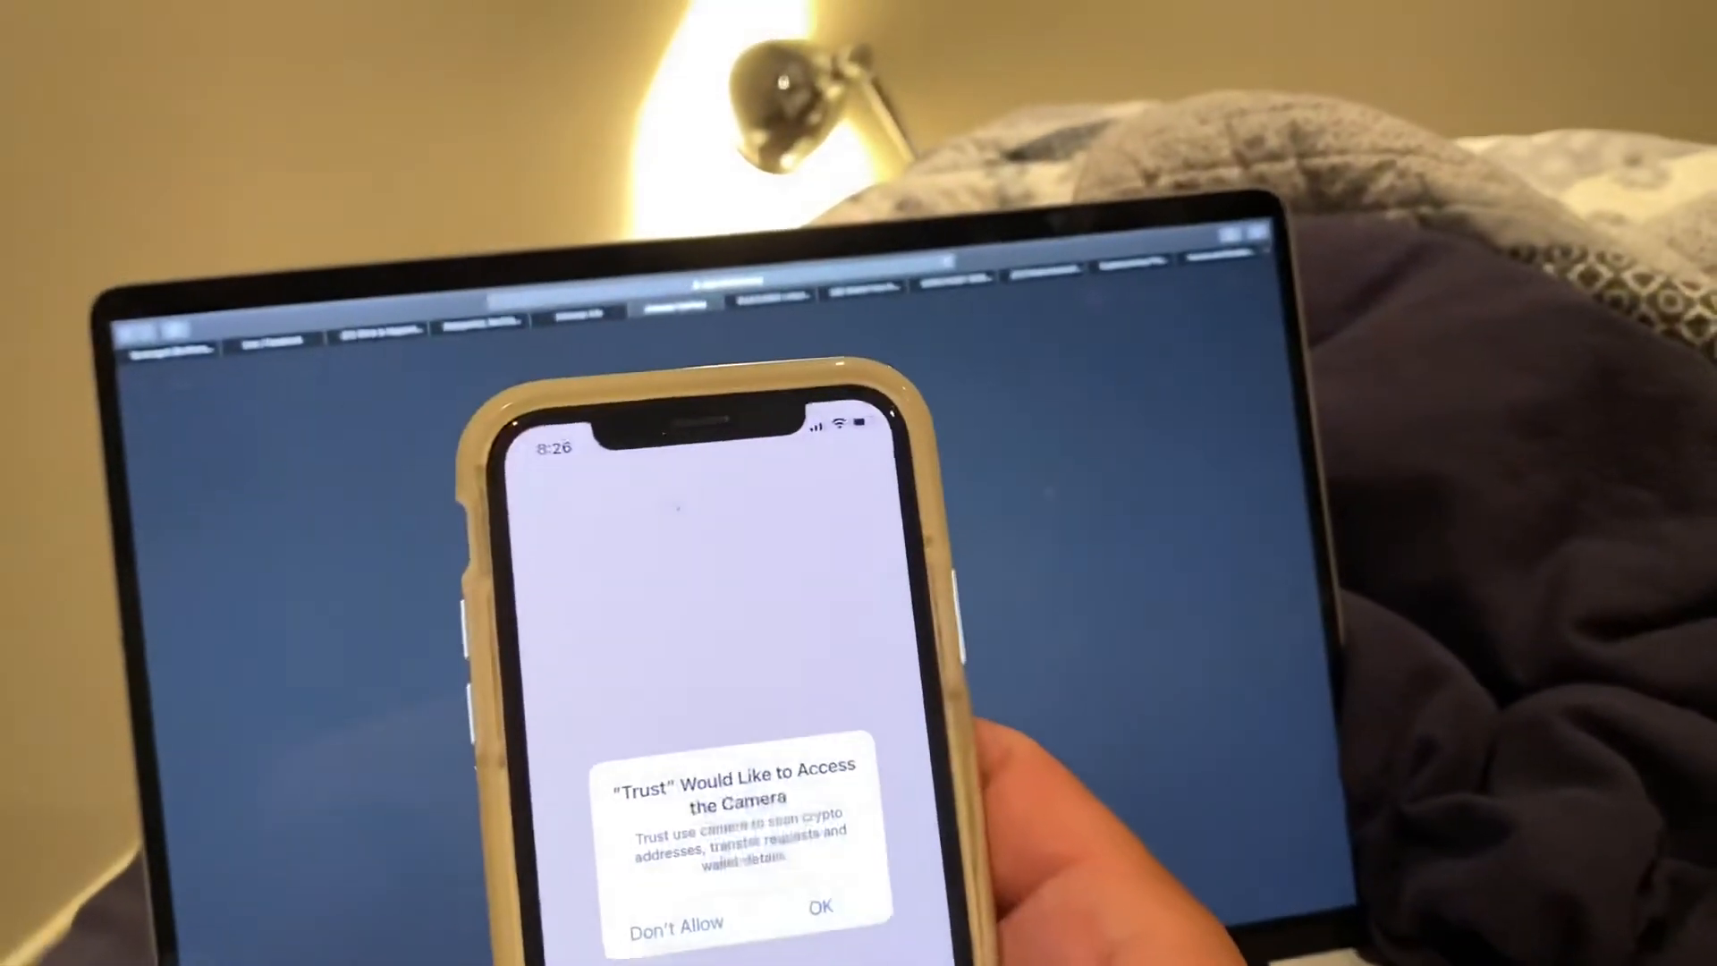
- Allow camera access, scan the QR code and connect Trust Wallet to Uniswap Interface
{"action": "left_click", "coordinate": [821, 907]}
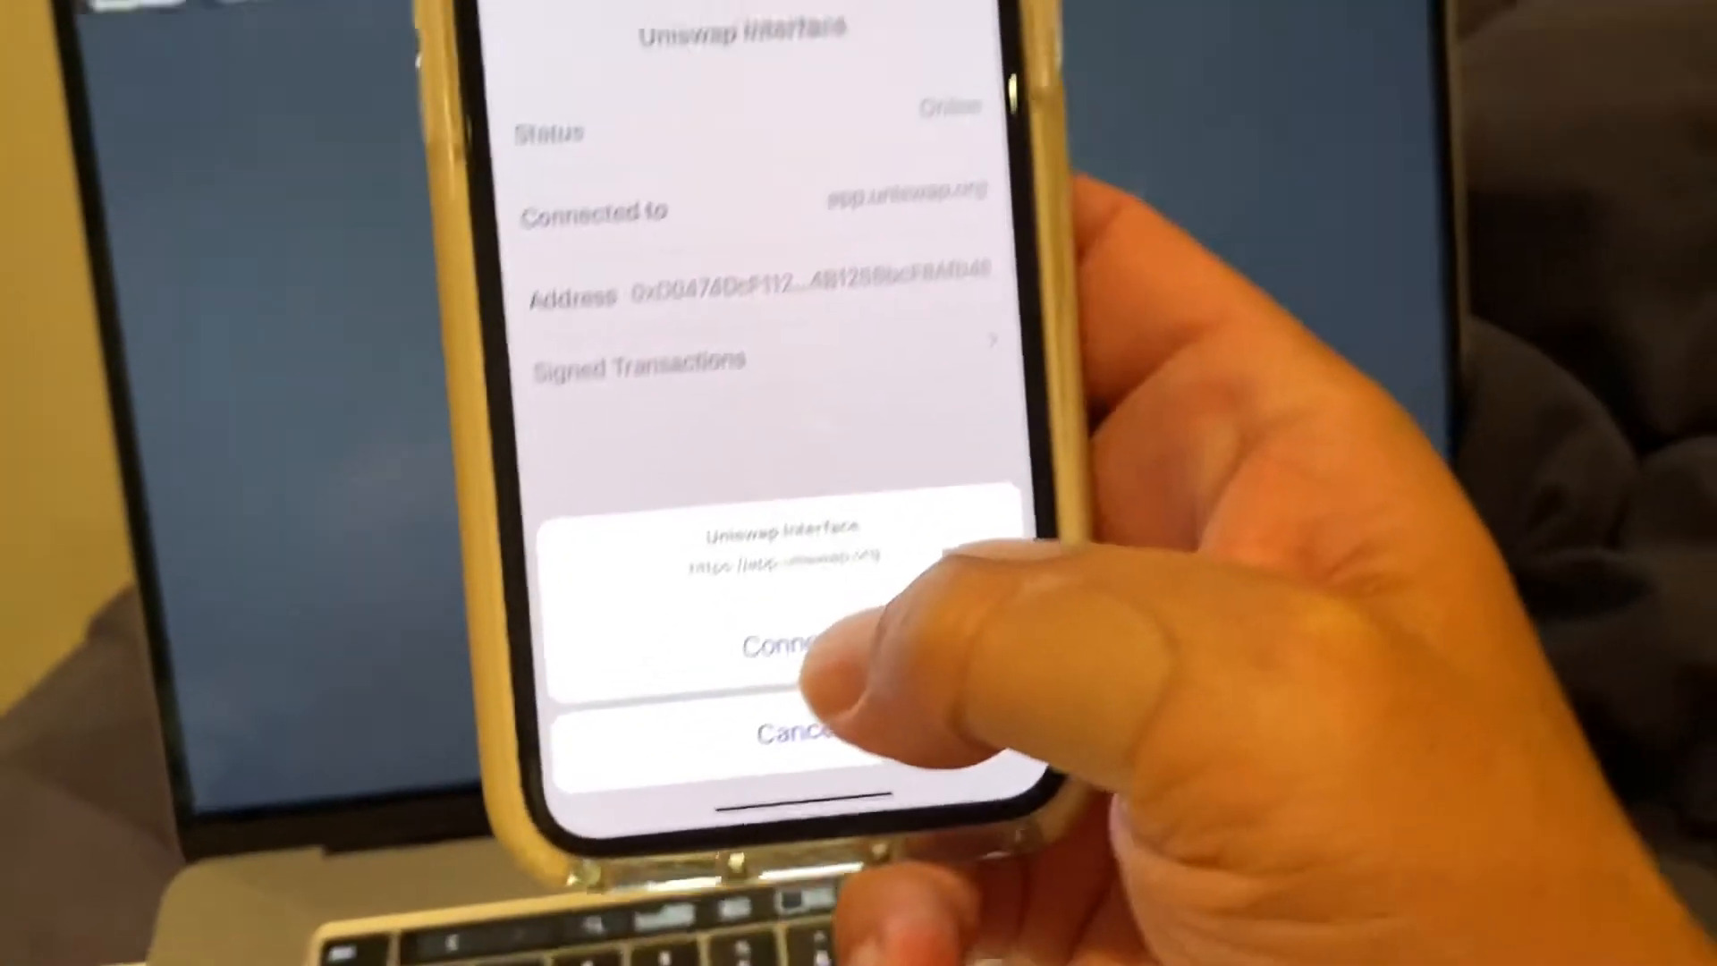
{"action": "left_click", "coordinate": [789, 644]}
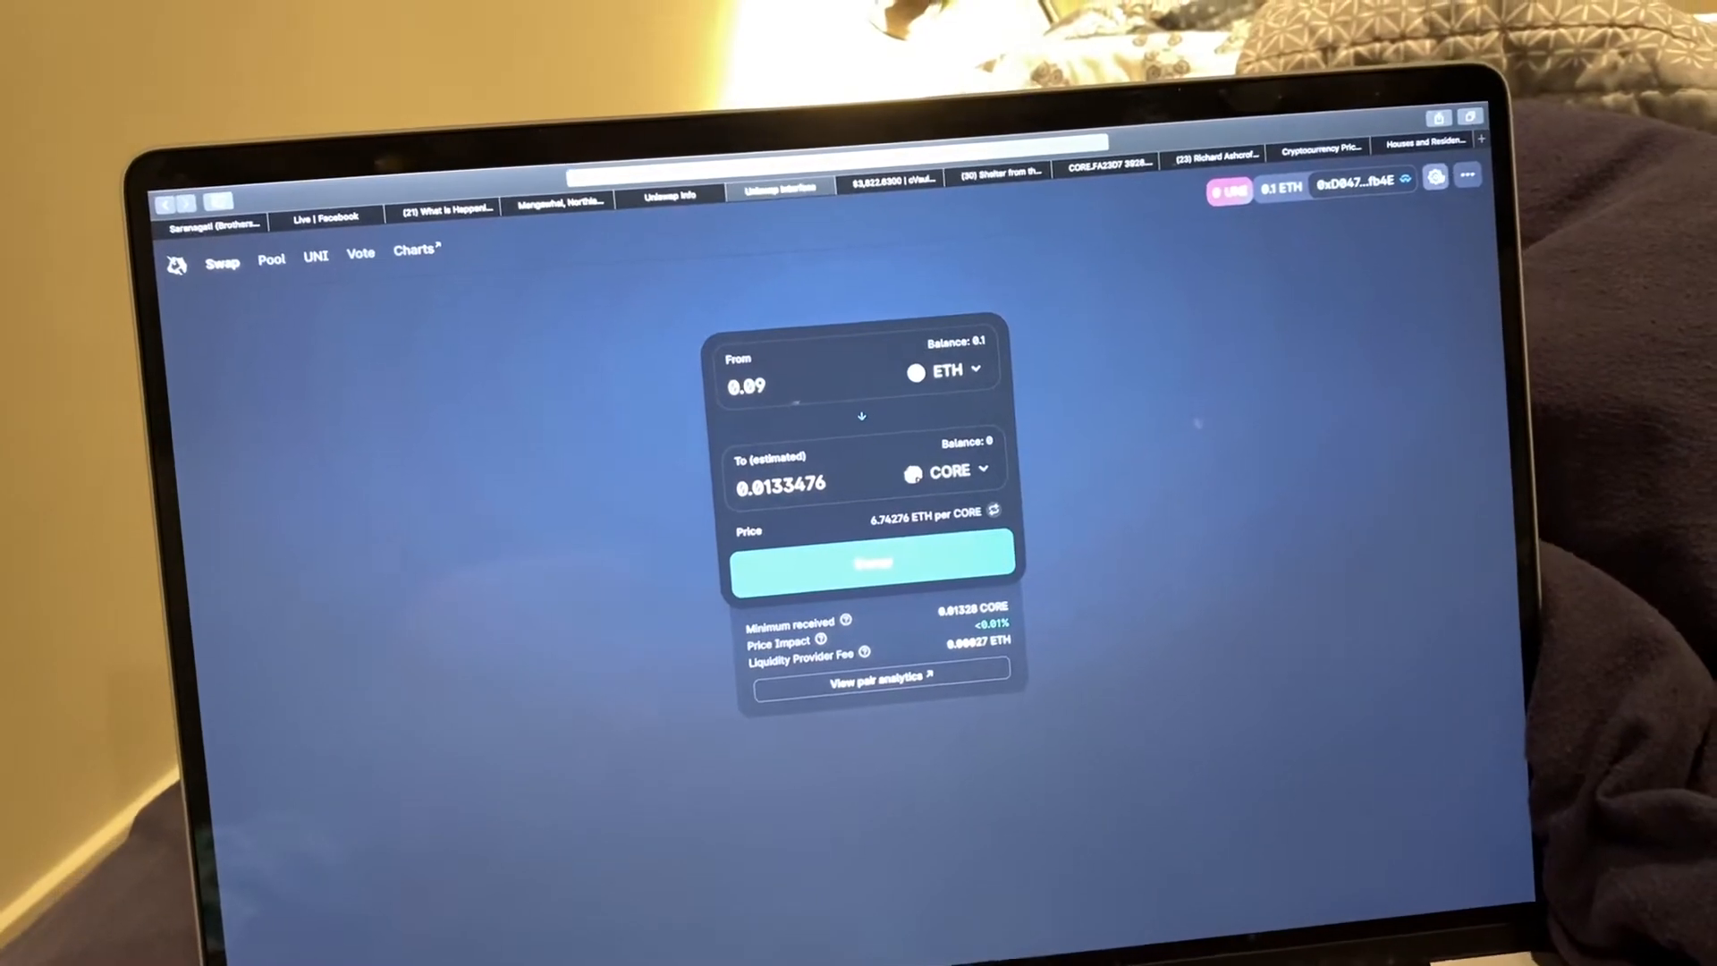
- Swap 0.09 ETH for CORE, confirming in Uniswap and sending the transaction from Trust Wallet
{"action": "left_click", "coordinate": [1429, 177]}
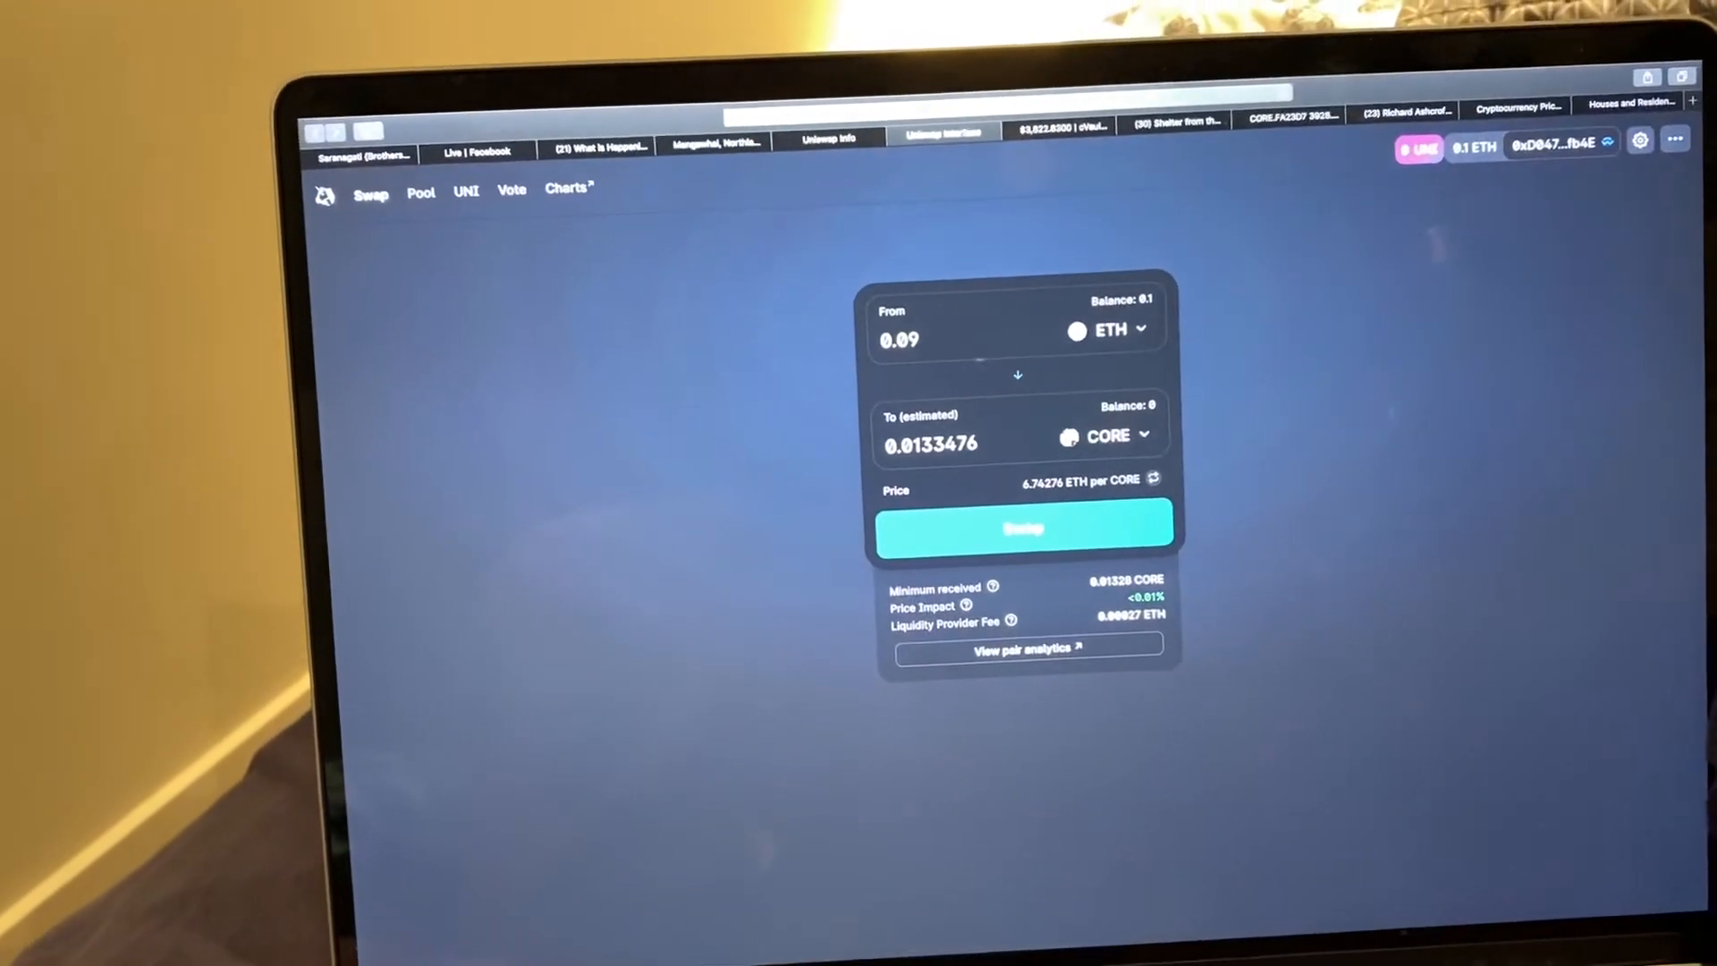
{"action": "left_click", "coordinate": [1023, 526]}
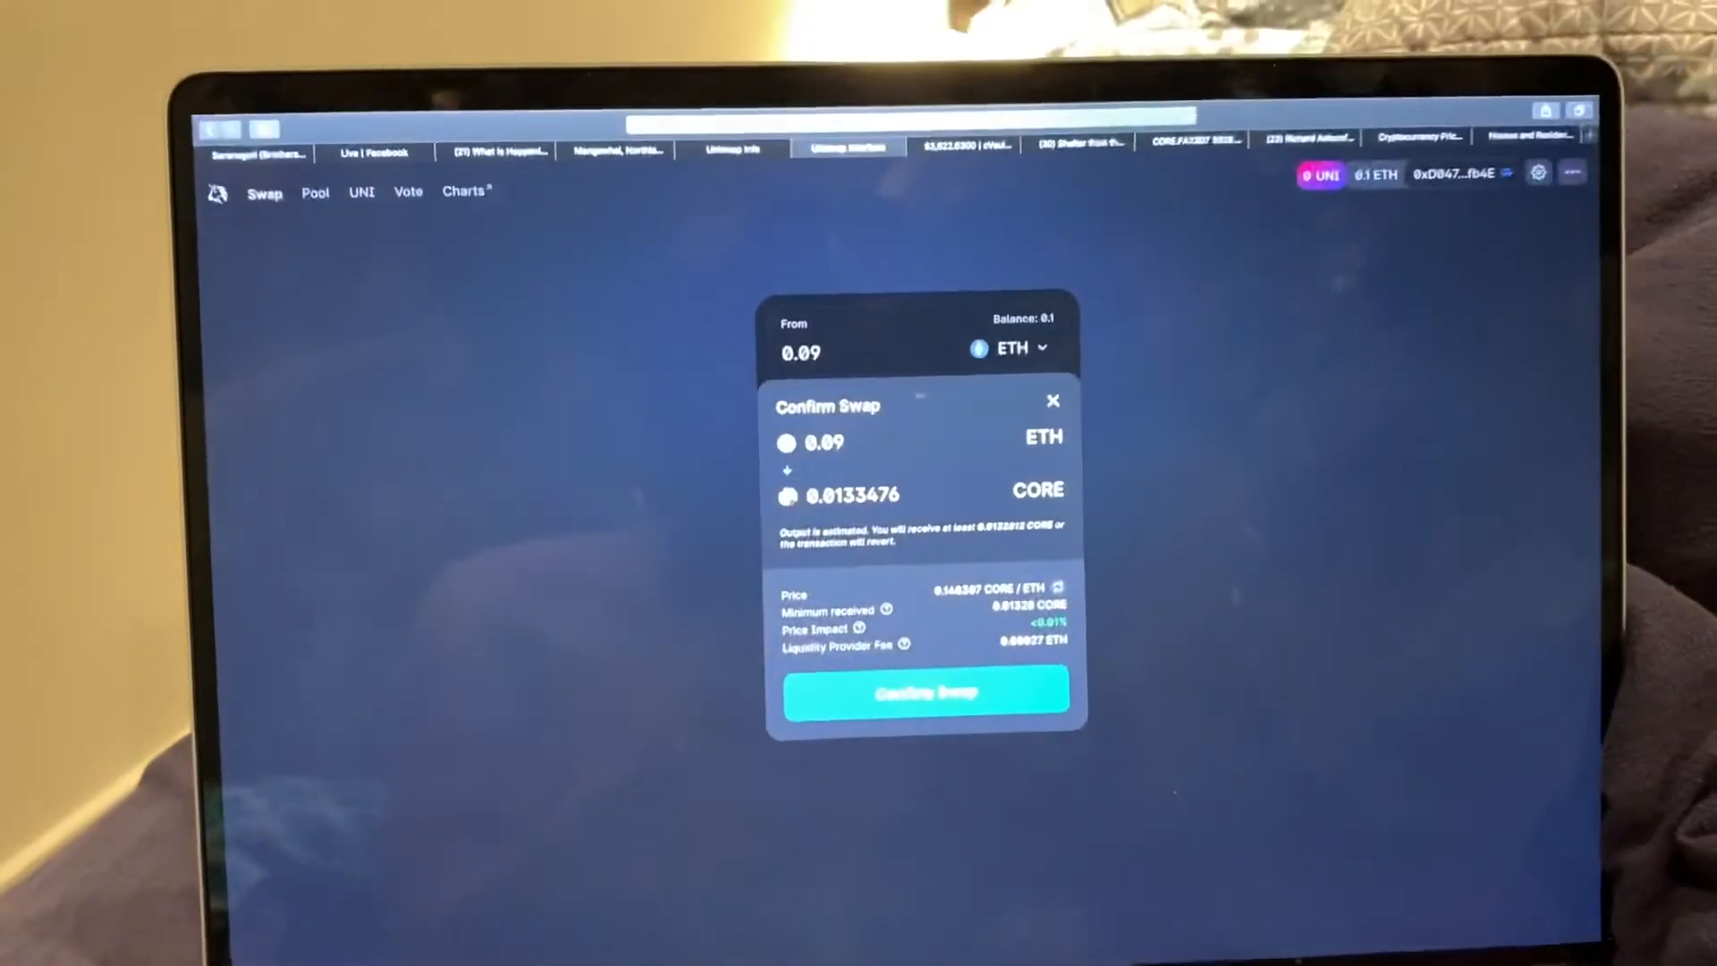
{"action": "left_click", "coordinate": [923, 691]}
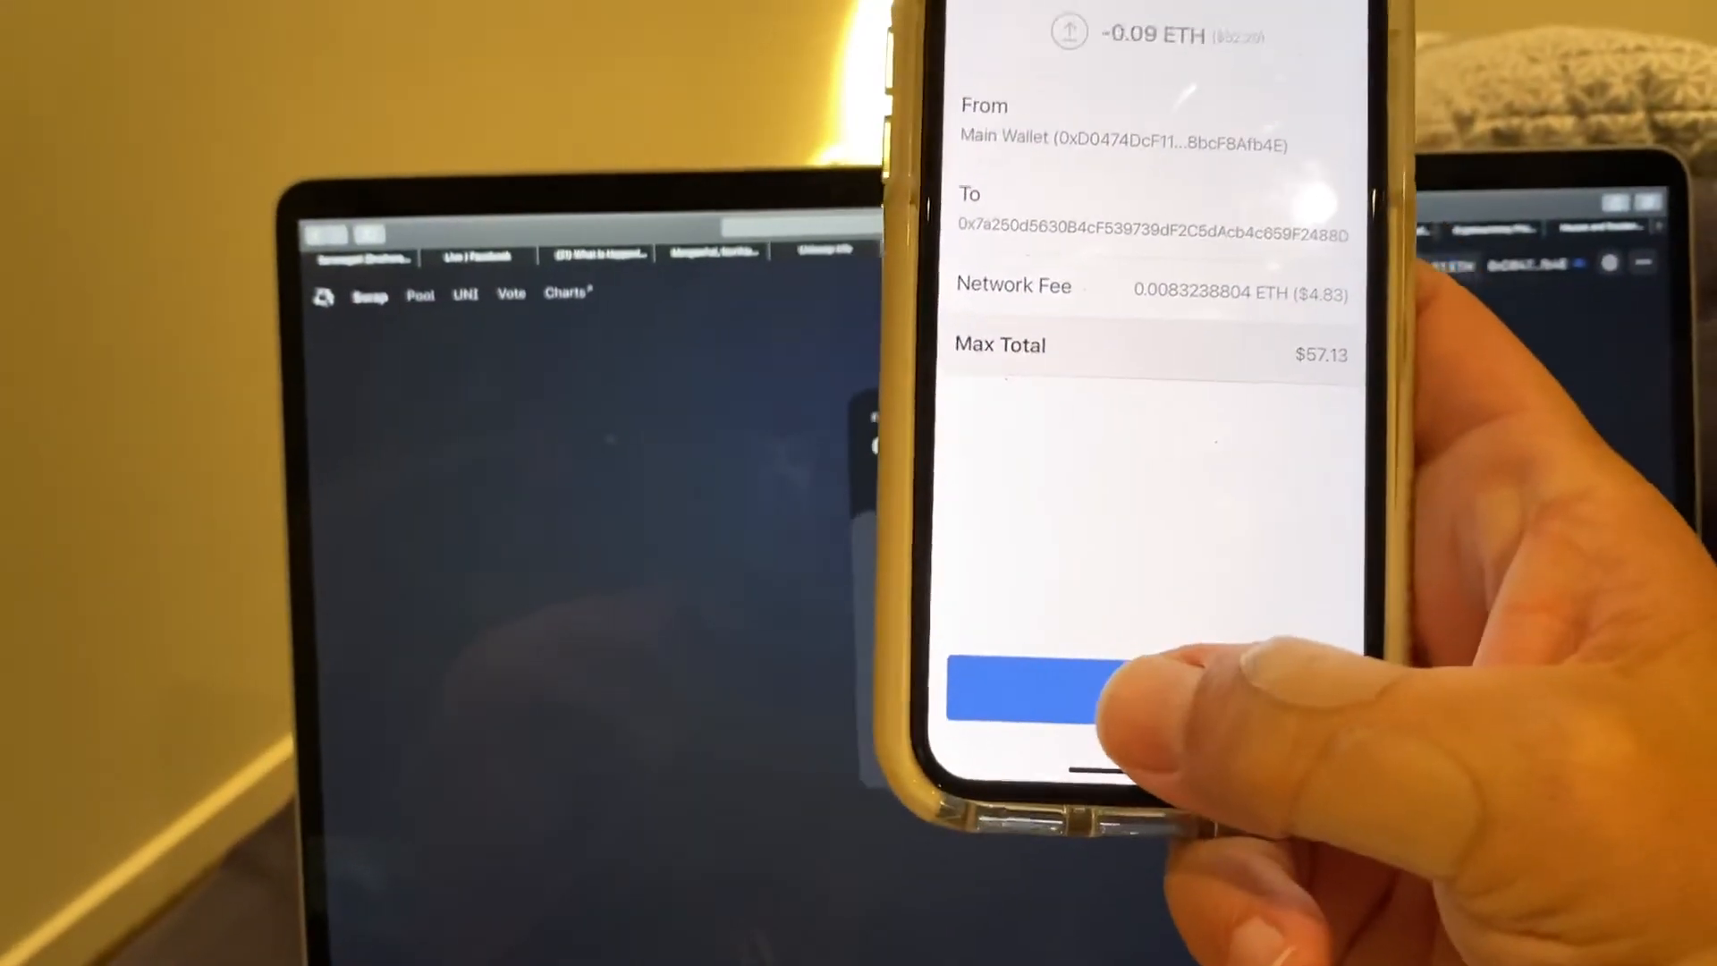
{"action": "left_click", "coordinate": [1031, 685]}
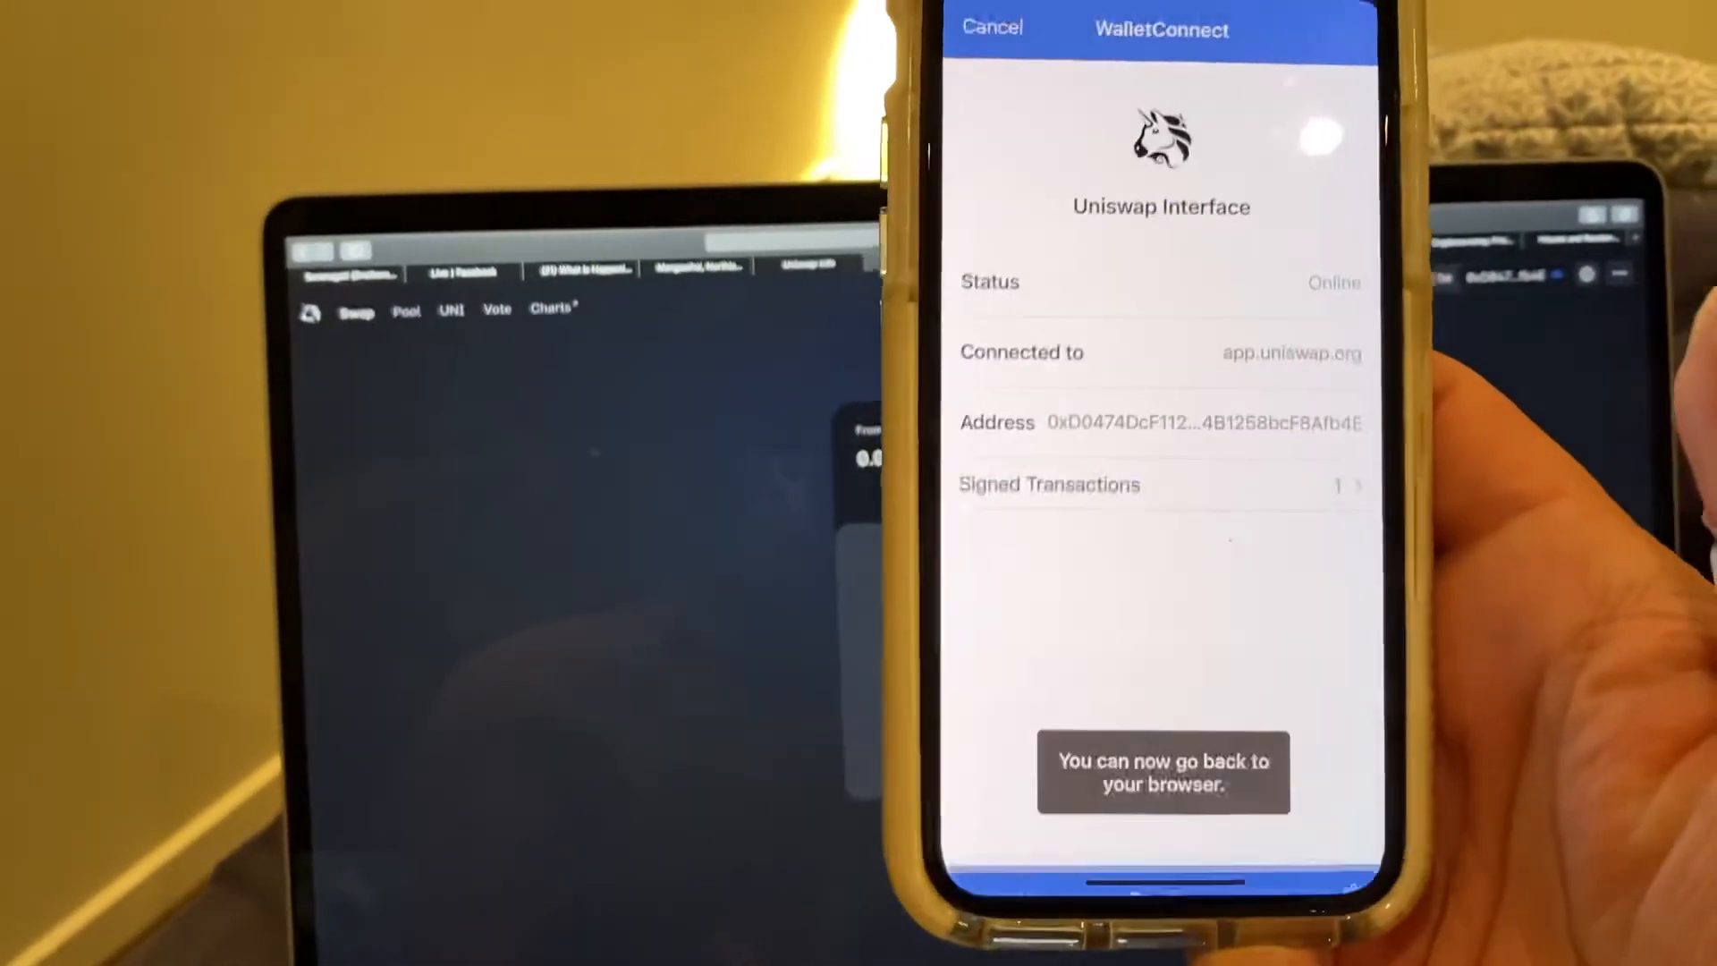